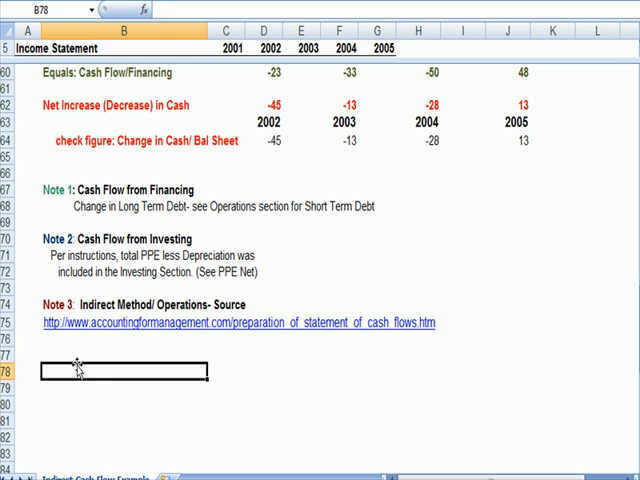
- Add a 'Steps To Complete' heading and begin step '#1 Calculate Change in Cash' beneath it
type("Steps T")
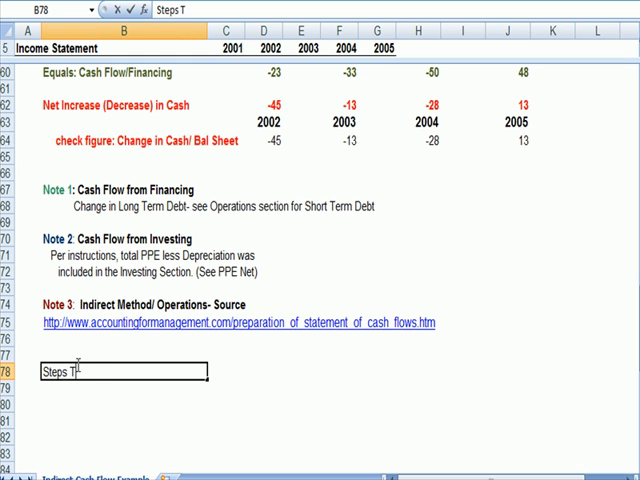
type("o Complete:")
left_click(124, 388)
type("#1 Calculate")
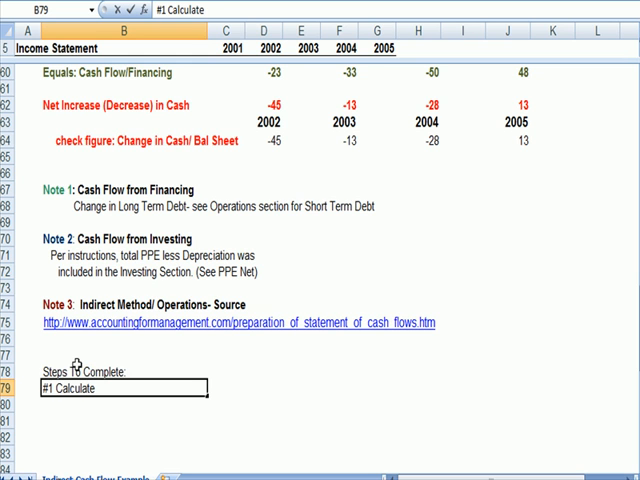
type("Change in C")
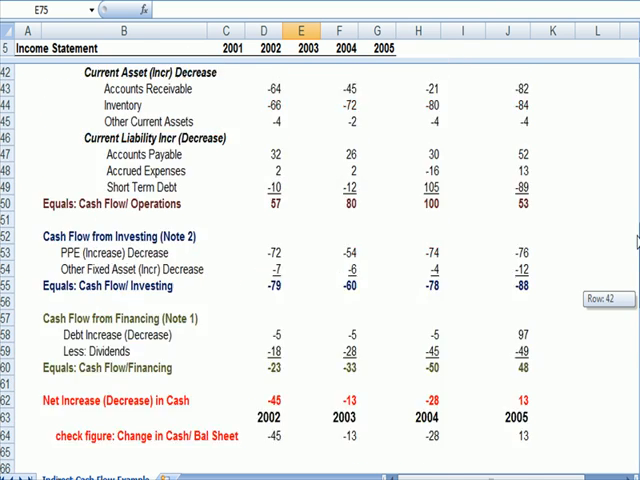
left_click(272, 384)
type("#3 Deal with inv")
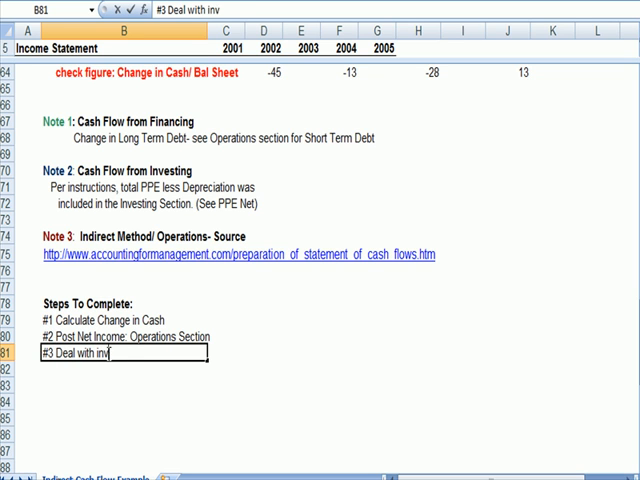
- Enter step '#3 Deal with investing and Financing 1st- What is left= Operating'
type("esting and Financing 1st- What is left= Operaitng")
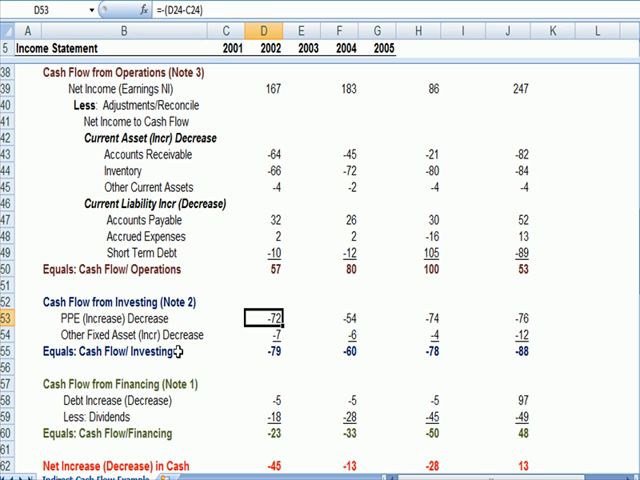
left_click(264, 334)
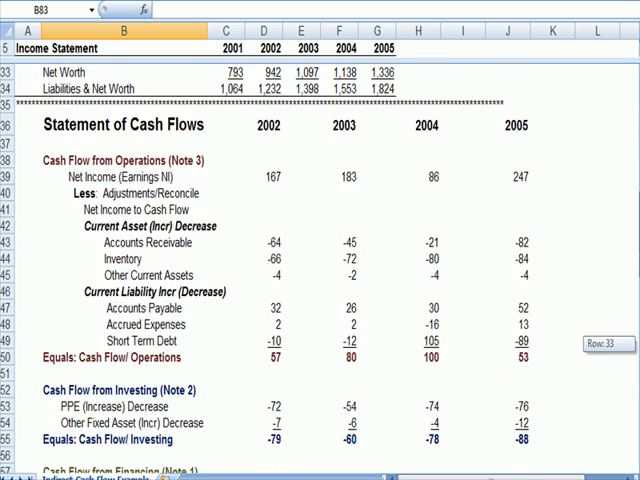
left_click(130, 244)
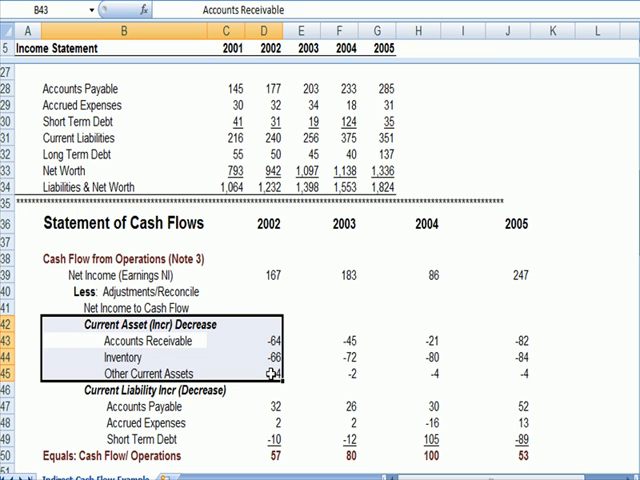
left_click(262, 456)
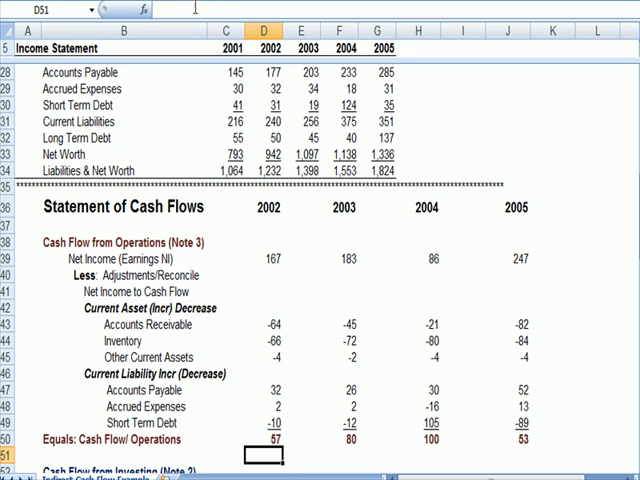
scroll("down", 3)
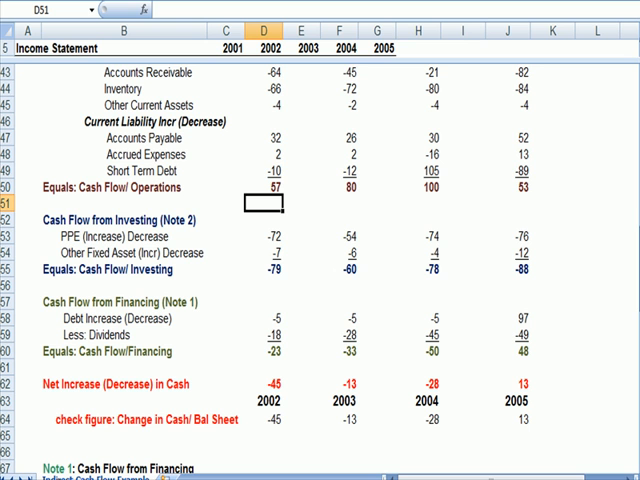
left_click(268, 384)
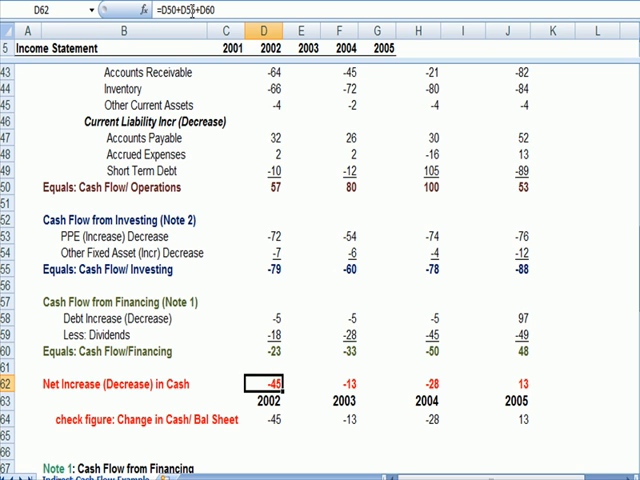